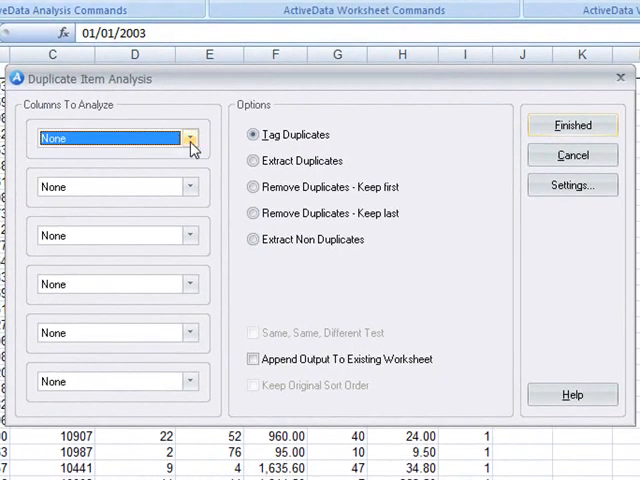
Step: Extract duplicates on InvoiceNo via Duplicate Item Analysis onto a new duplicates sheet
left_click(190, 138)
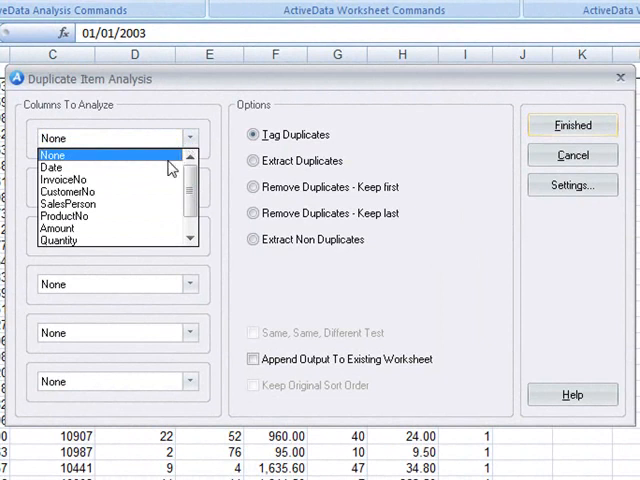
left_click(62, 180)
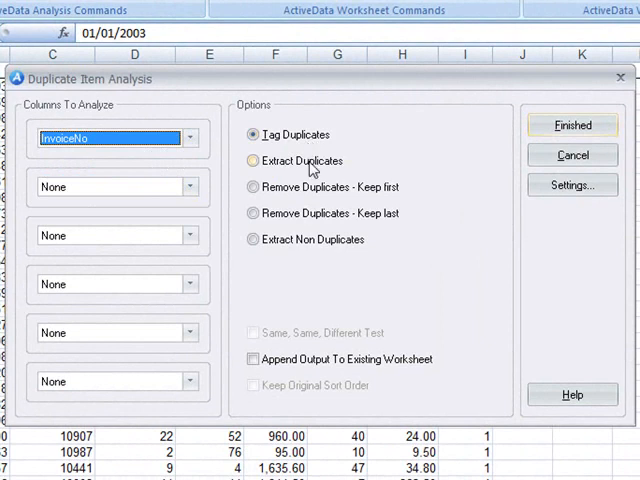
left_click(252, 160)
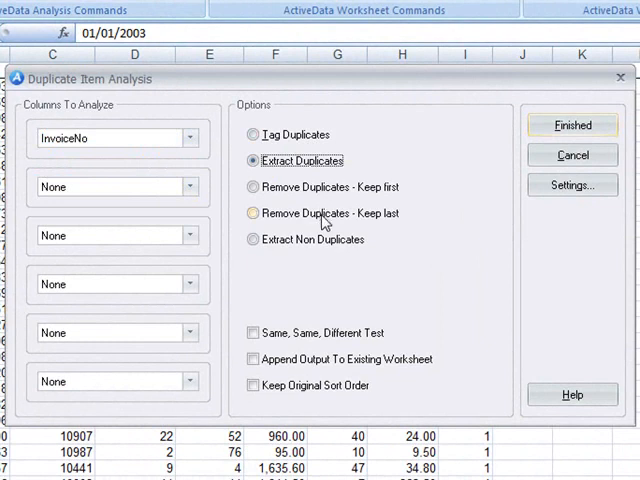
mouse_move(328, 246)
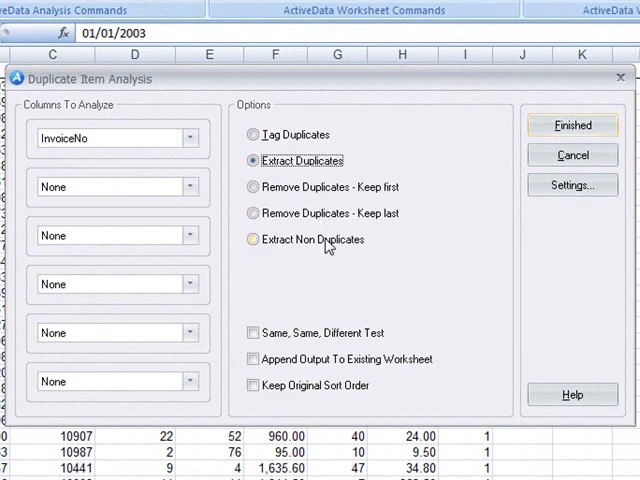
mouse_move(332, 258)
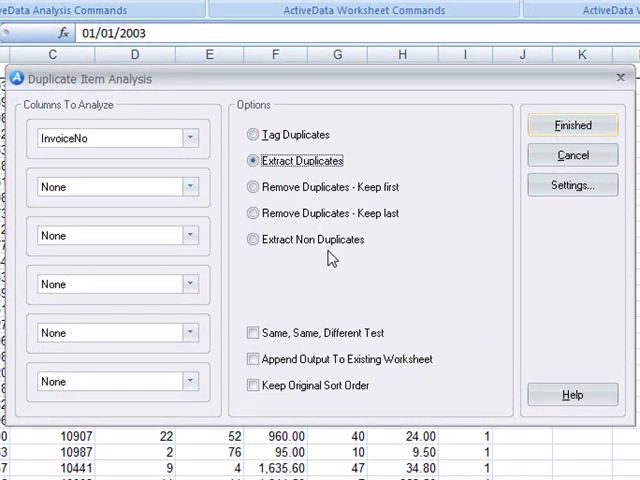
mouse_move(574, 126)
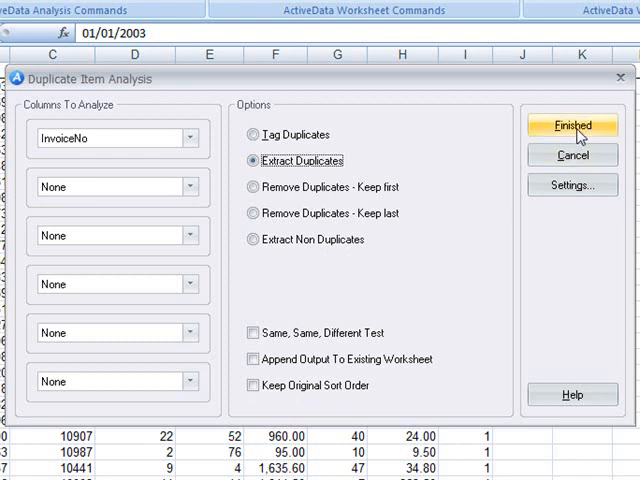
left_click(572, 126)
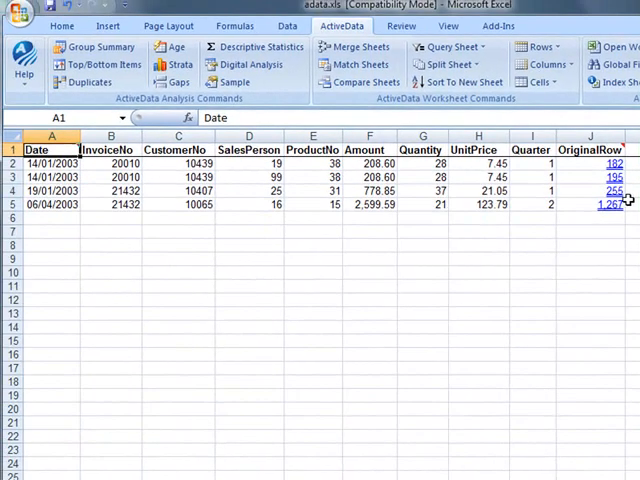
Step: Inspect the repeated InvoiceNo cells on the extracted duplicates sheet
left_click(110, 164)
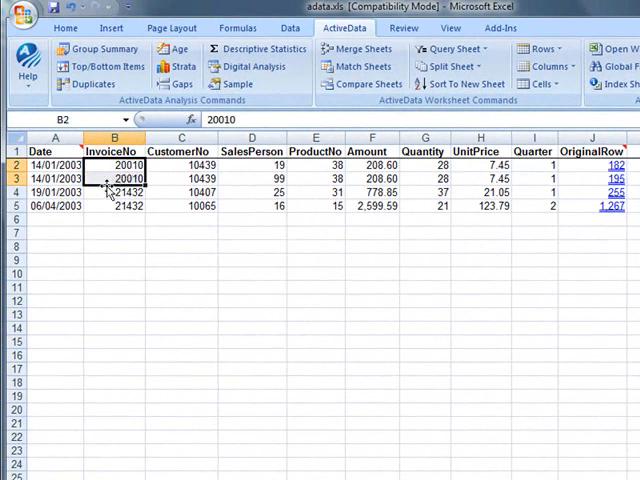
mouse_move(96, 192)
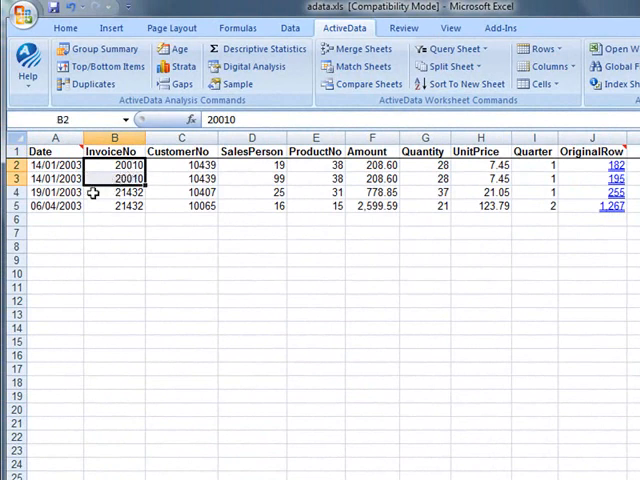
left_click(112, 192)
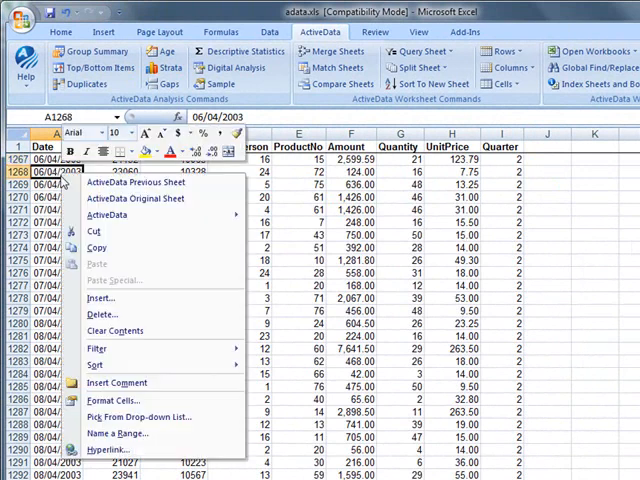
mouse_move(136, 182)
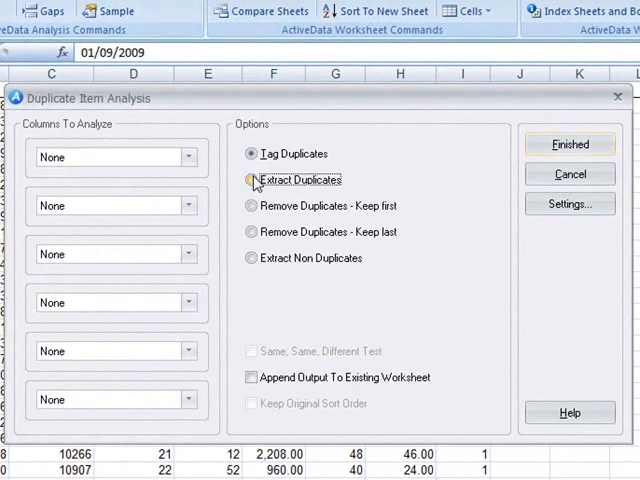
Step: Choose Extract Duplicates with the Same, Same, Different Test in Duplicate Item Analysis
left_click(250, 180)
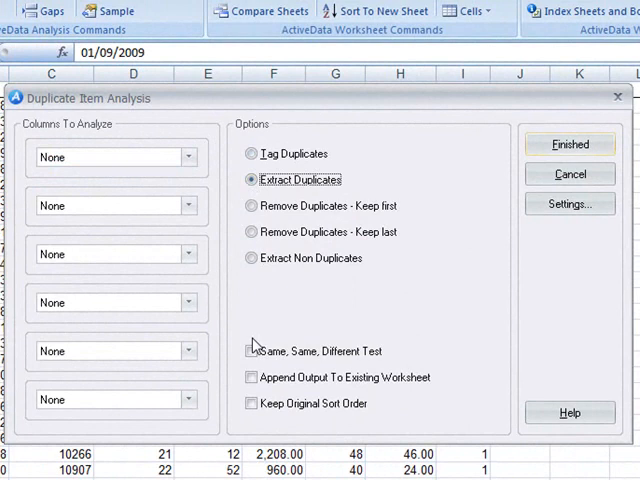
left_click(250, 352)
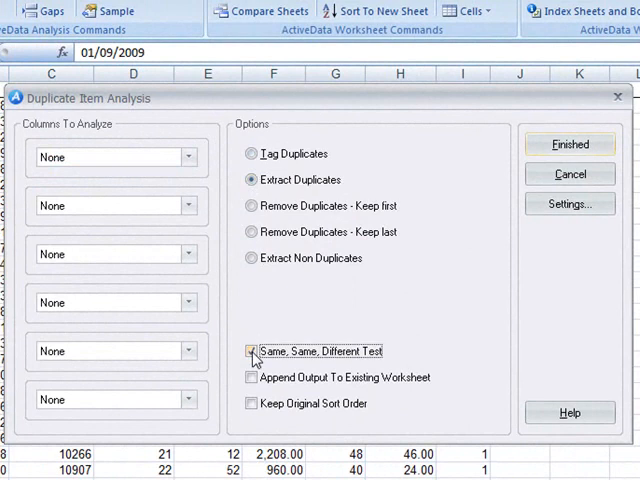
left_click(252, 352)
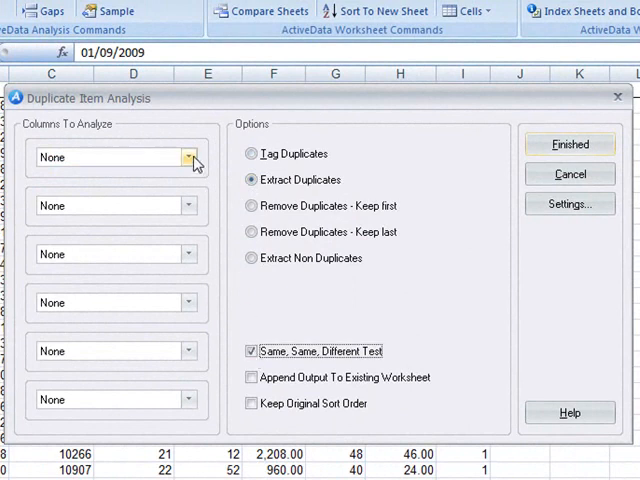
Step: Set criteria to same Date, same Amount, different SalesPerson and run the extraction
left_click(192, 156)
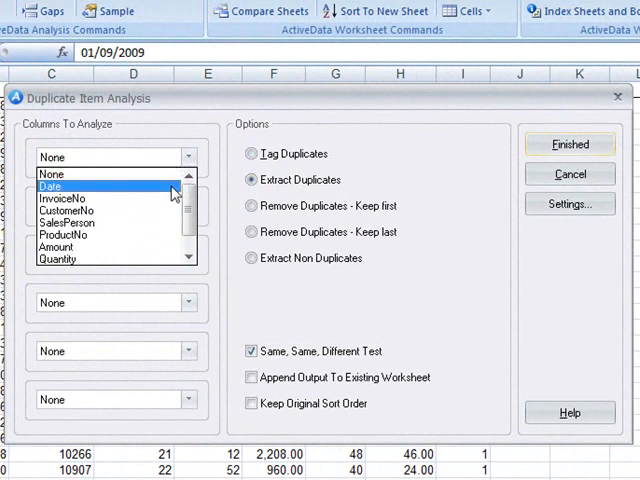
left_click(64, 186)
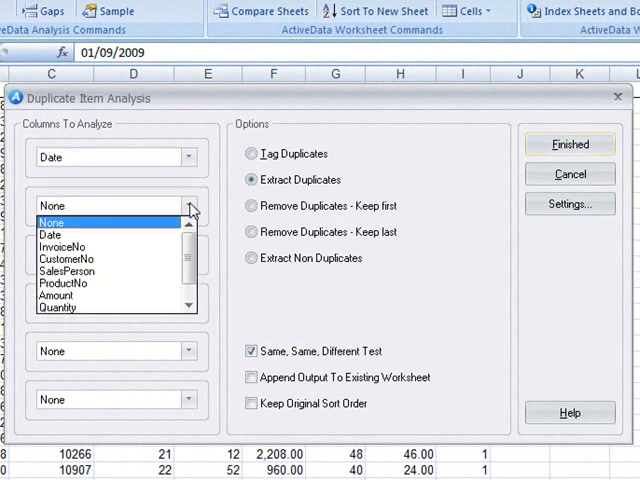
left_click(58, 296)
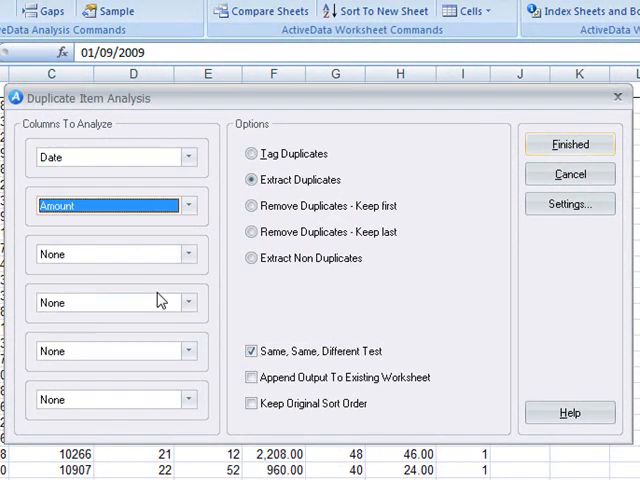
left_click(188, 254)
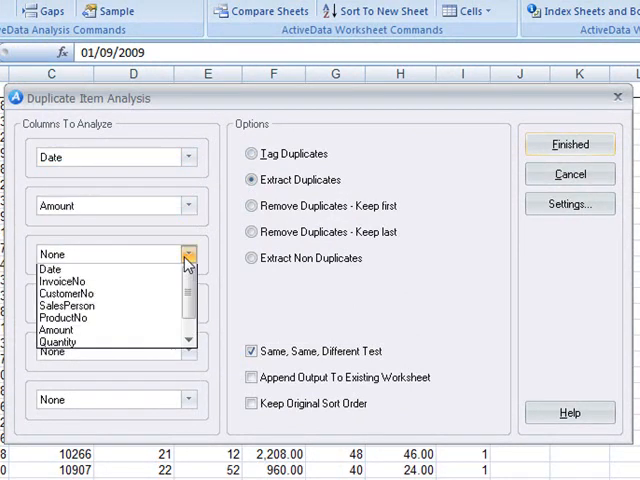
left_click(68, 304)
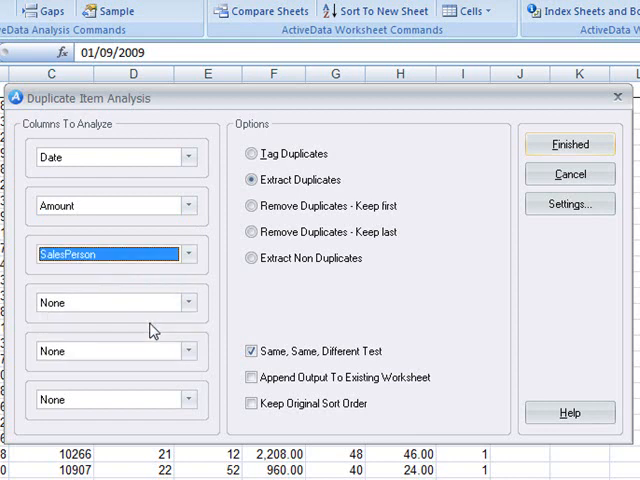
mouse_move(578, 152)
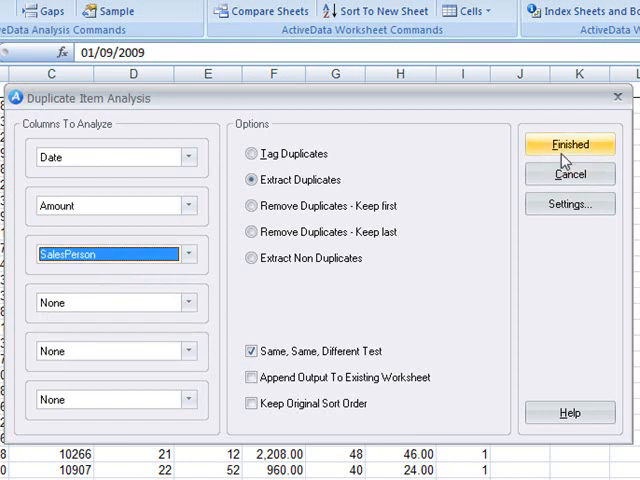
left_click(568, 144)
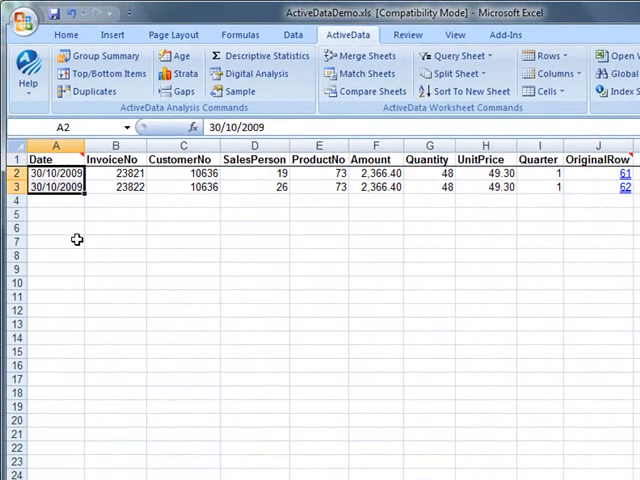
mouse_move(114, 246)
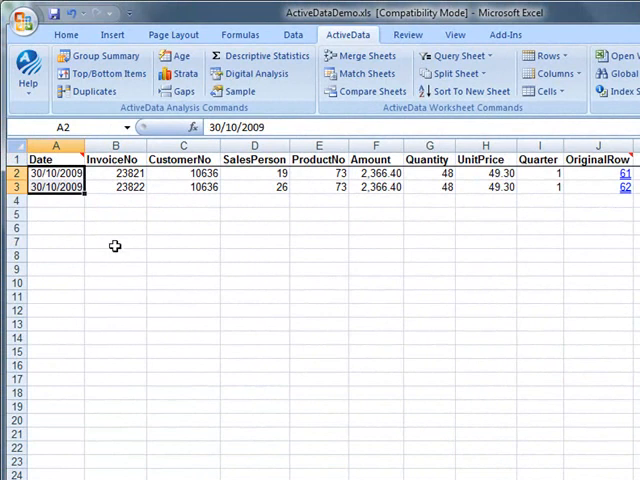
left_click(376, 172)
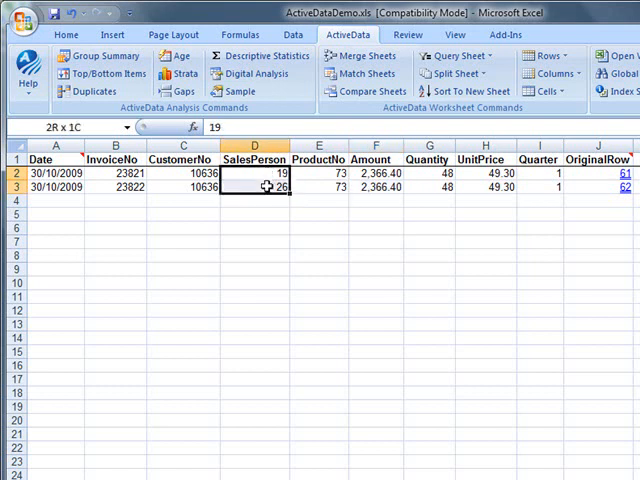
left_click(252, 174)
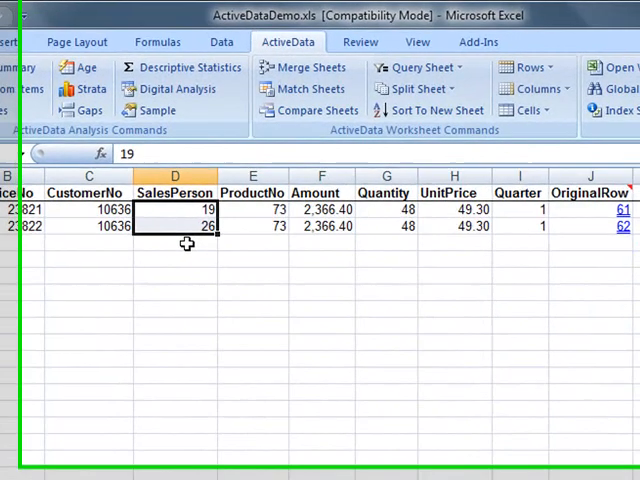
left_click(304, 66)
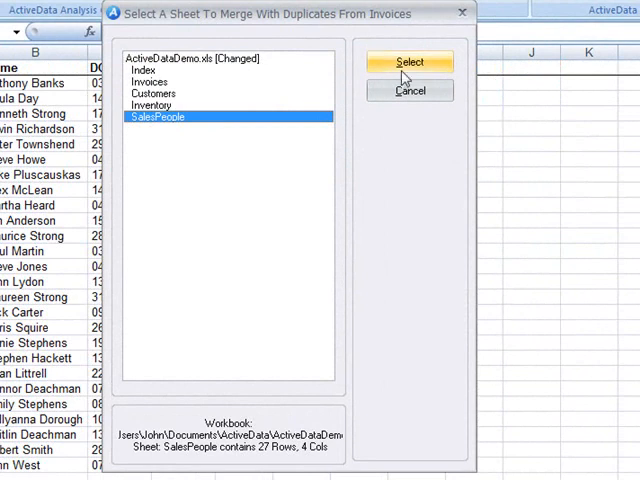
Step: Merge with SalesPeople grouped by SalesPerson, bringing in the Name column
left_click(412, 60)
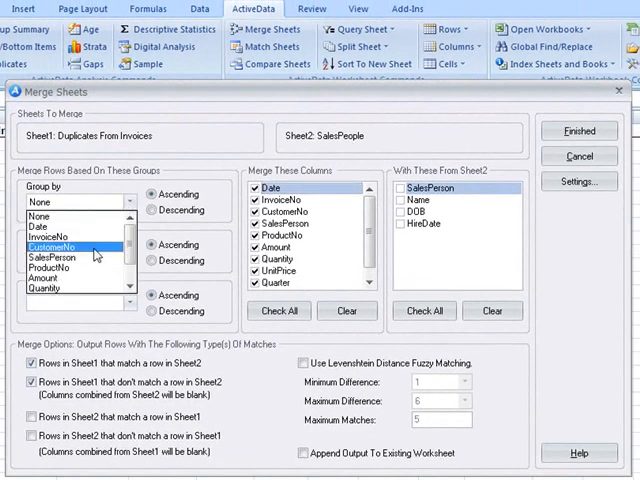
left_click(70, 258)
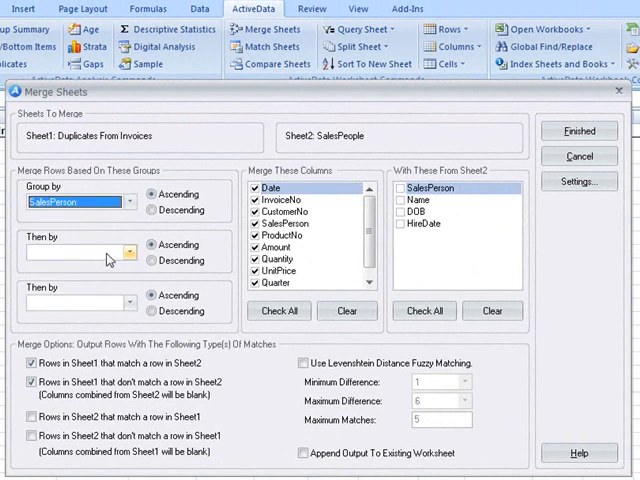
left_click(400, 200)
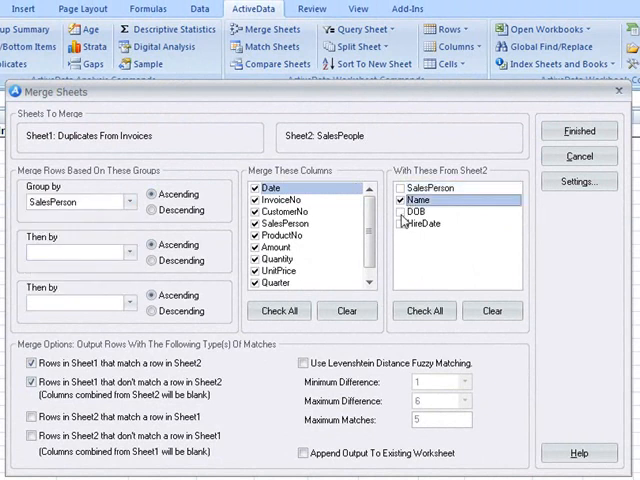
left_click(406, 212)
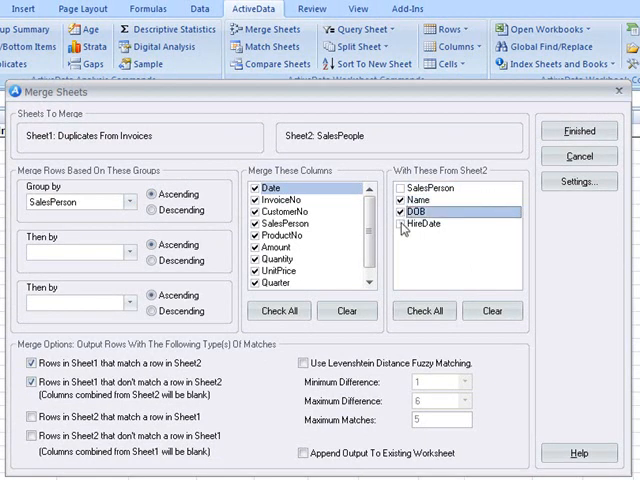
left_click(408, 224)
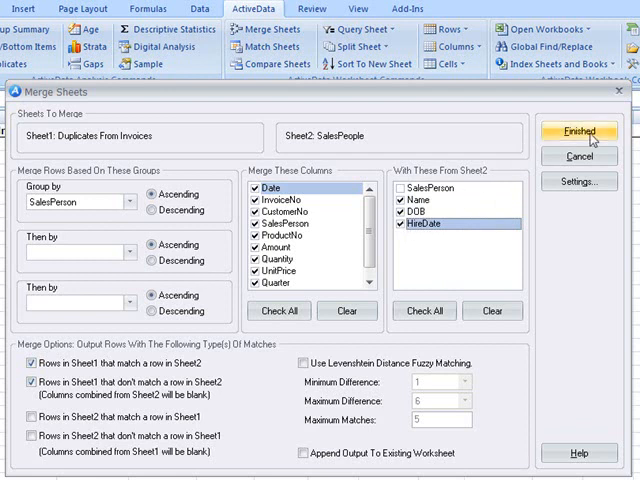
left_click(596, 132)
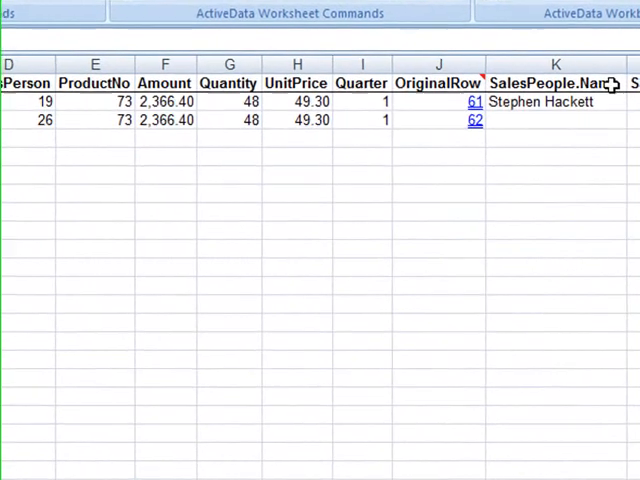